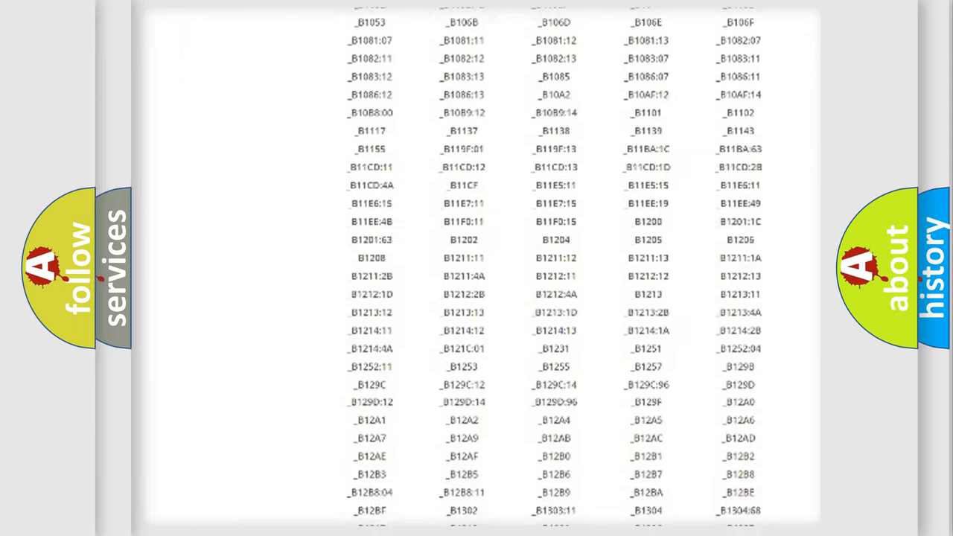
pyautogui.scroll(-3)
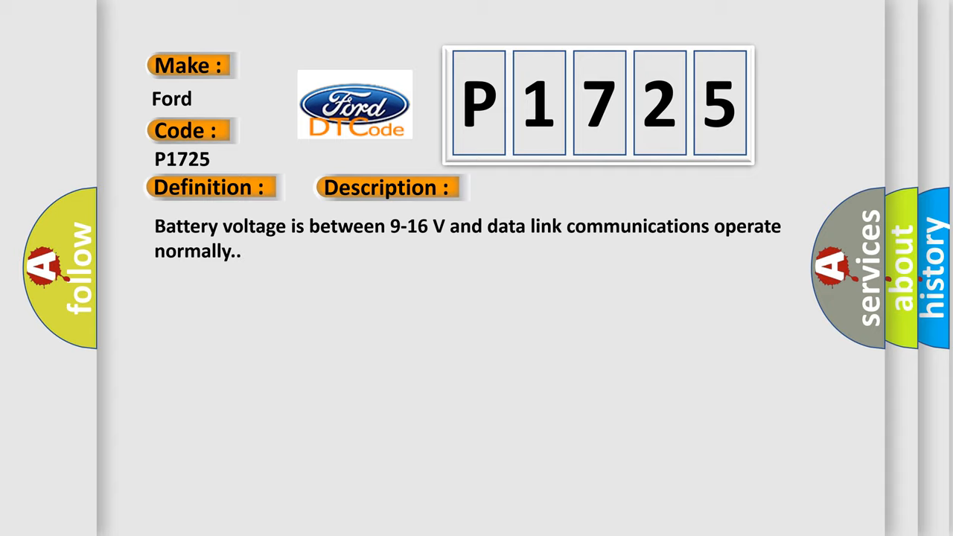
pyautogui.click(547, 187)
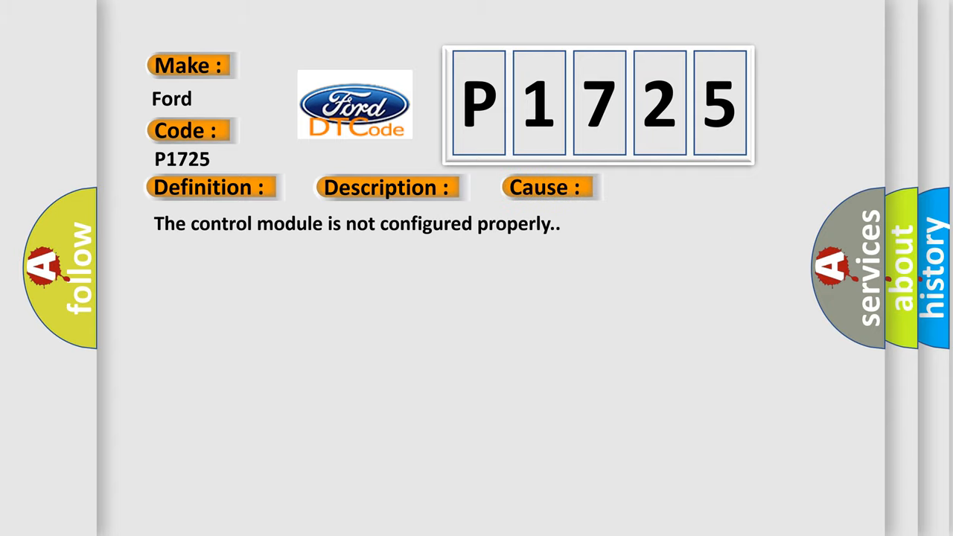